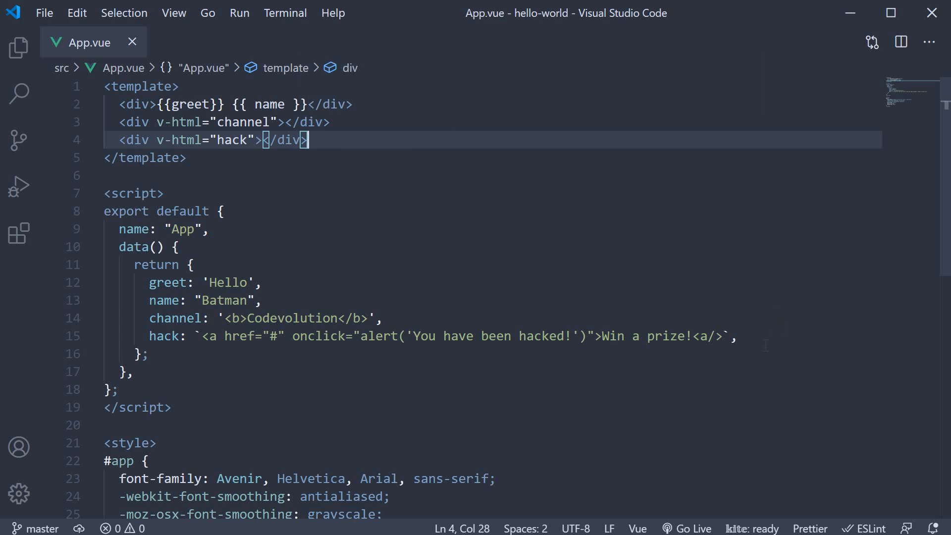
Step: Add a headingId: 'heading' data property and save the component
type("heading")
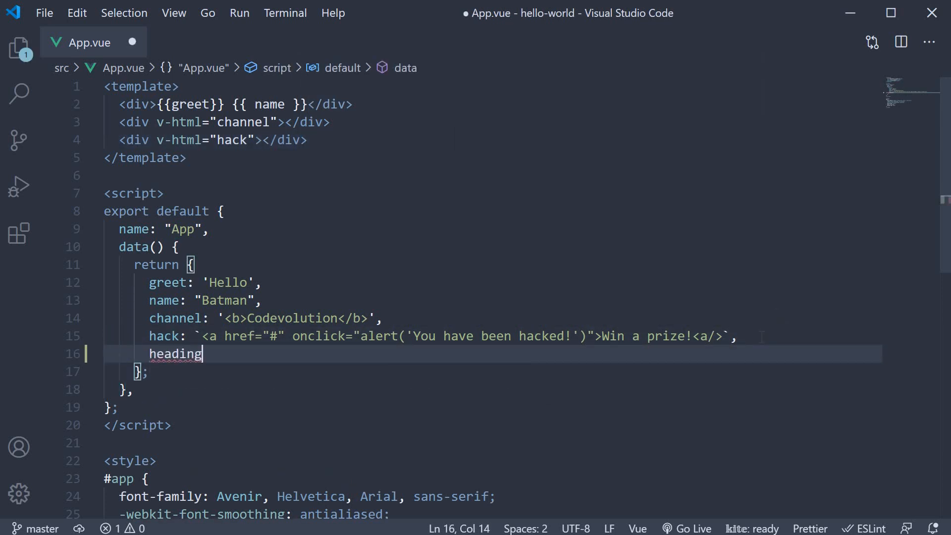
type("Id:")
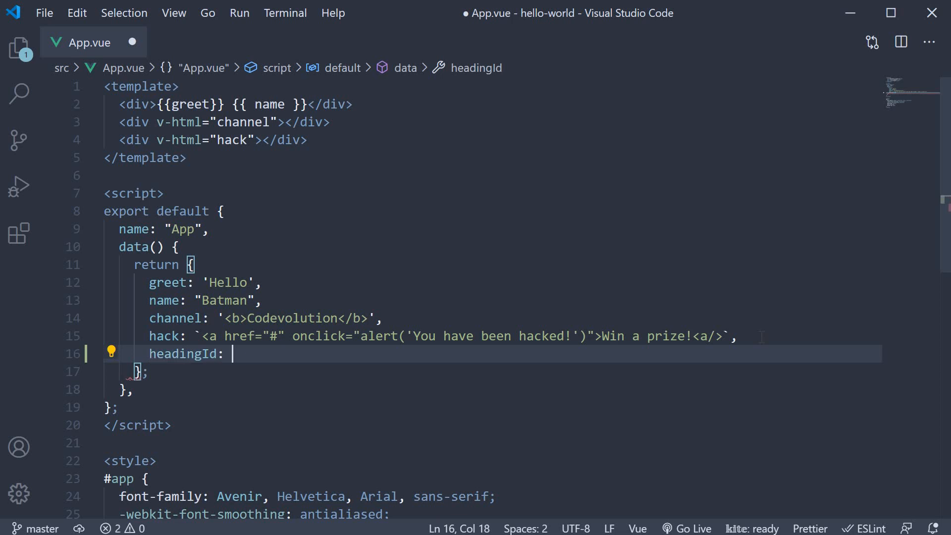
type("'he")
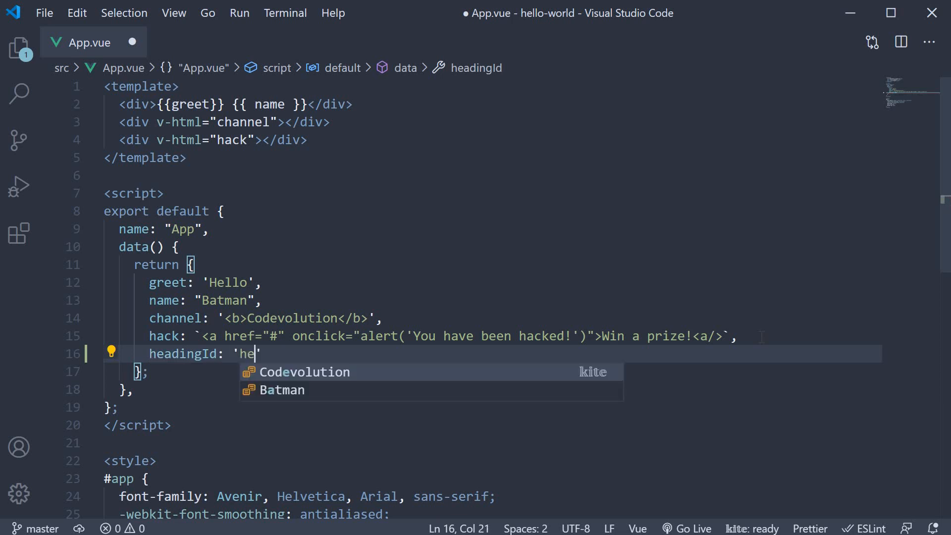
type("ading")
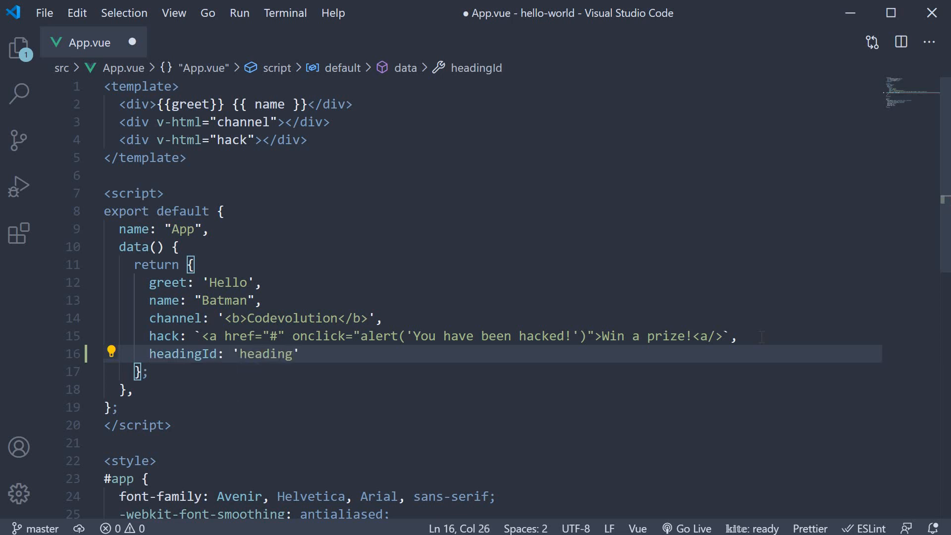
key("ctrl+s")
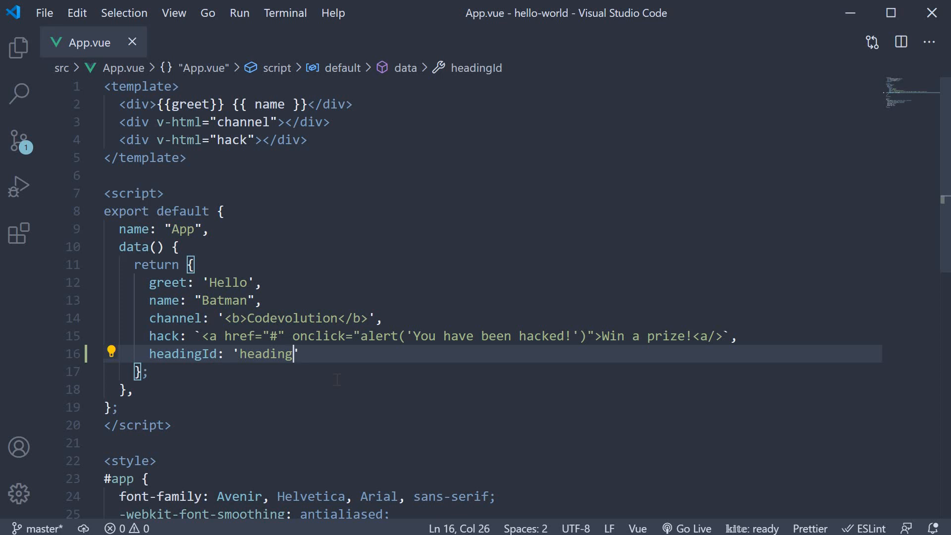
Step: Add an h2 reading Heading with v-bind:id="headingId" in the template
type("h2></h2>")
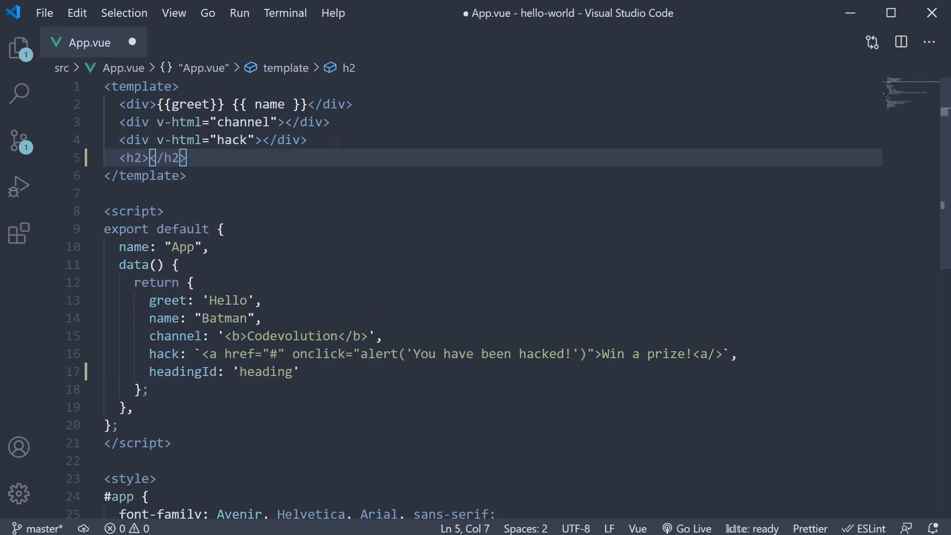
type("Heading")
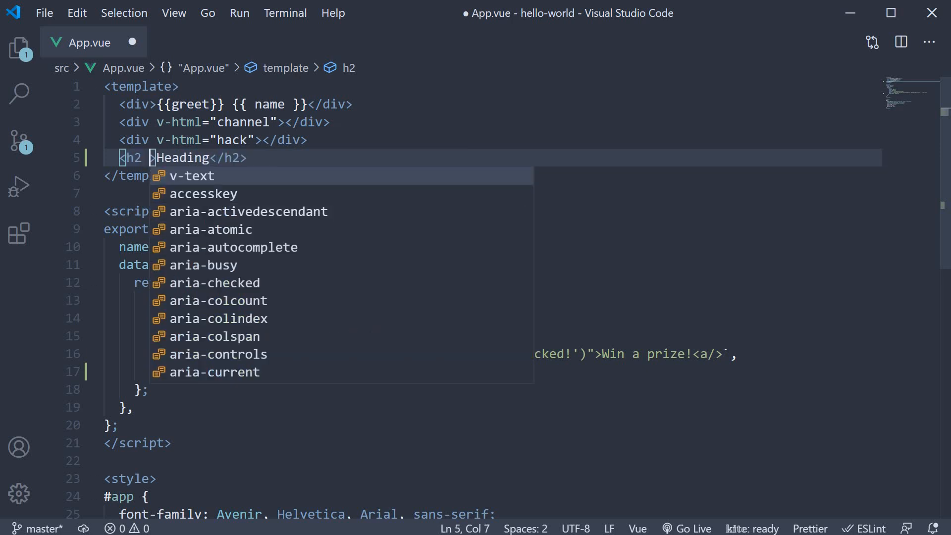
type("v-bind=\"")
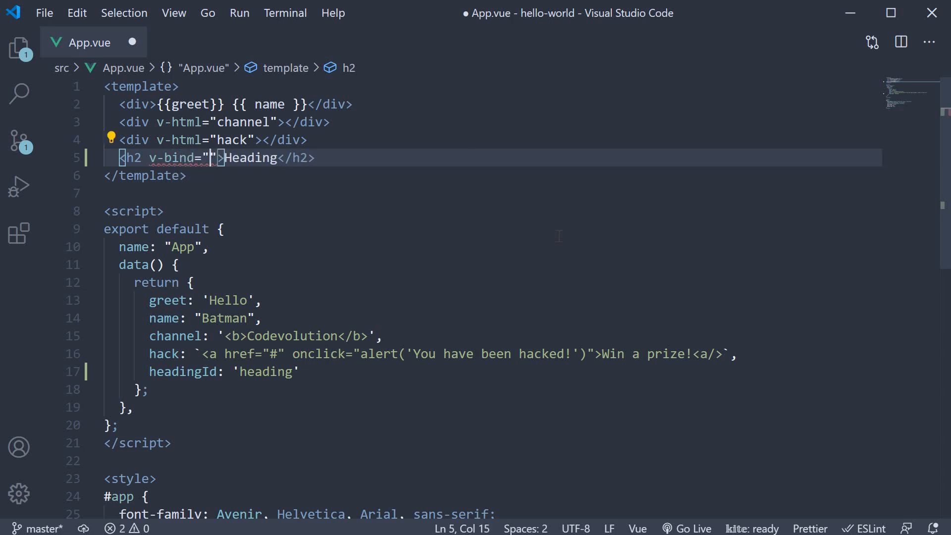
type(":id")
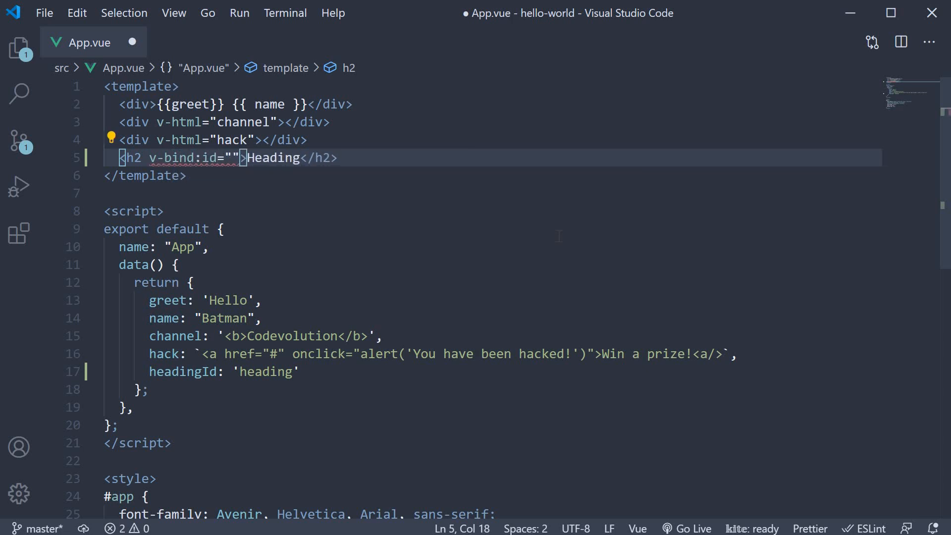
type("headingI")
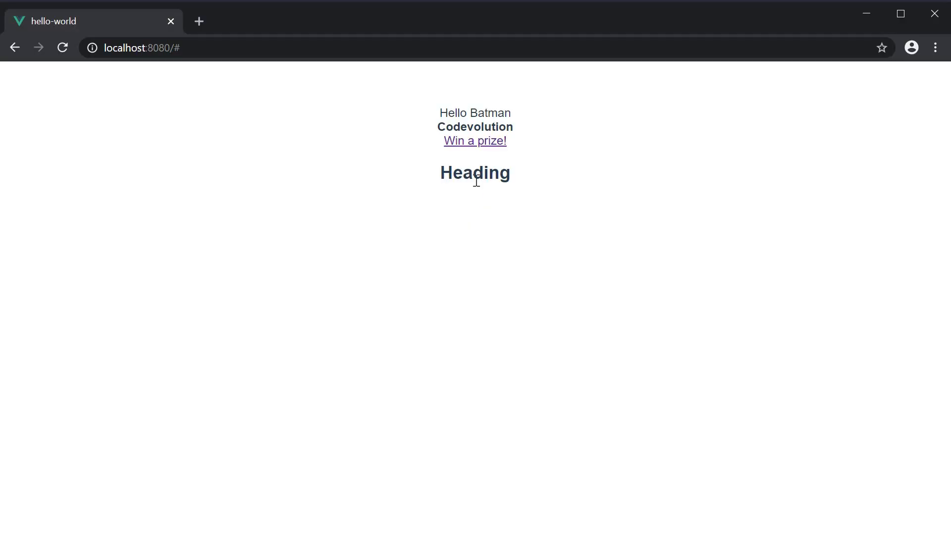
Step: Inspect the rendered Heading element in Chrome DevTools to check its id
right_click(478, 179)
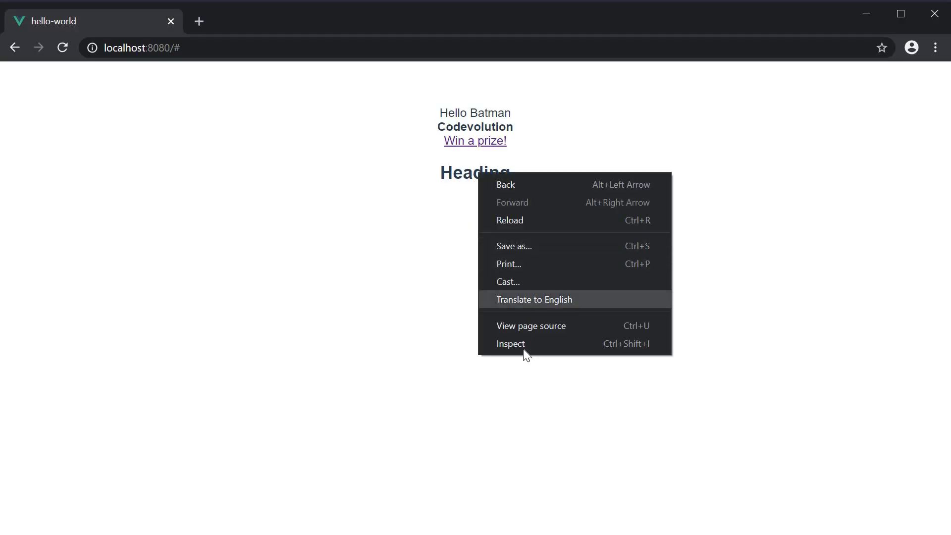
left_click(510, 344)
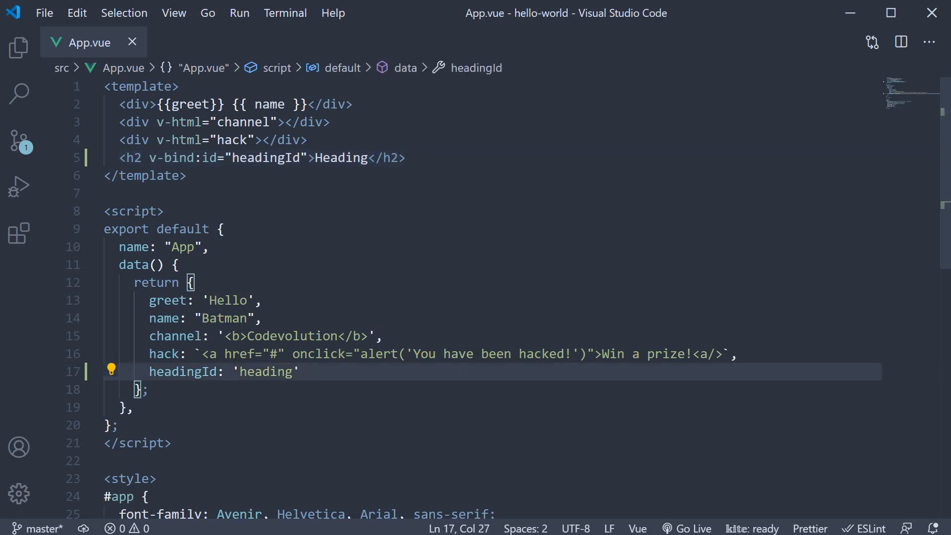
Step: Add an isDisabled: true data property
type("isDisa")
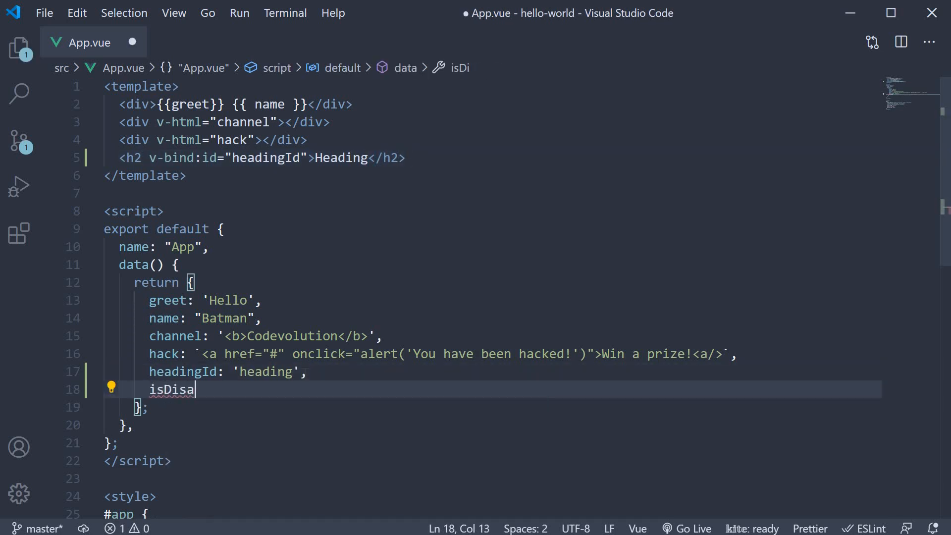
type("bled: true")
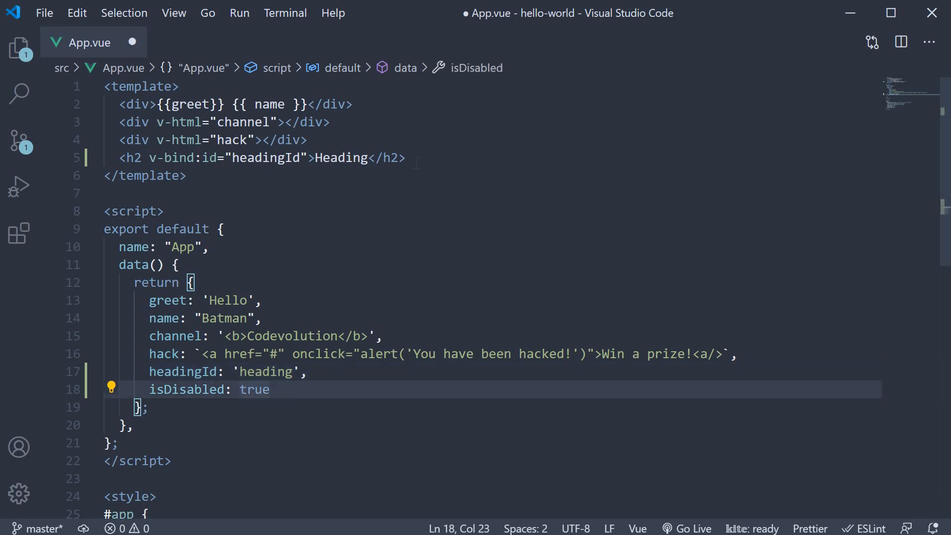
Step: Add a Bind button with v-bind:disabled="isDisabled" under the h2 and save
left_click(405, 158)
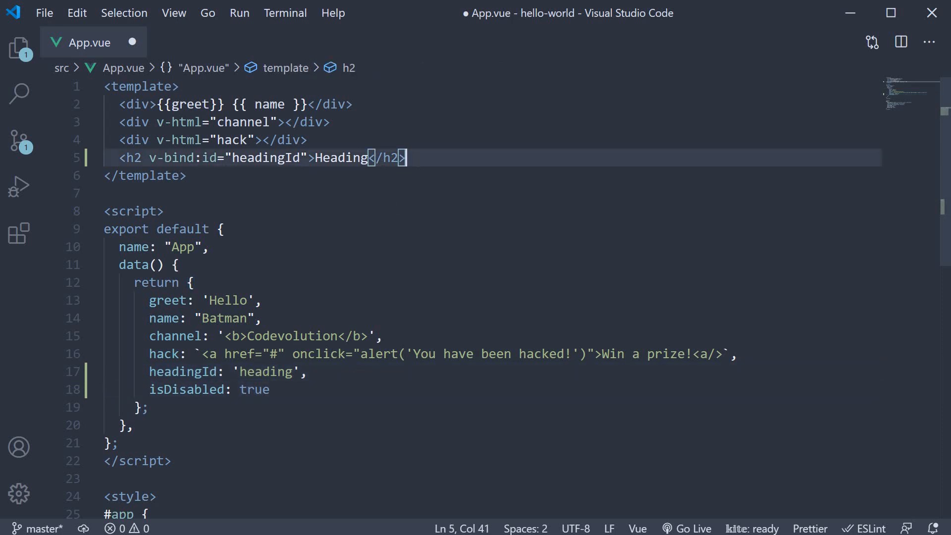
type("button")
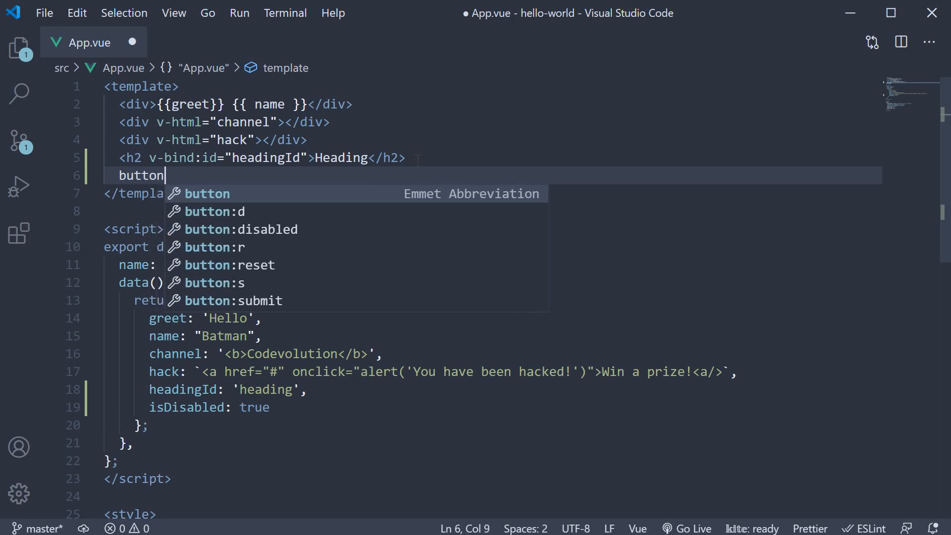
key("Tab")
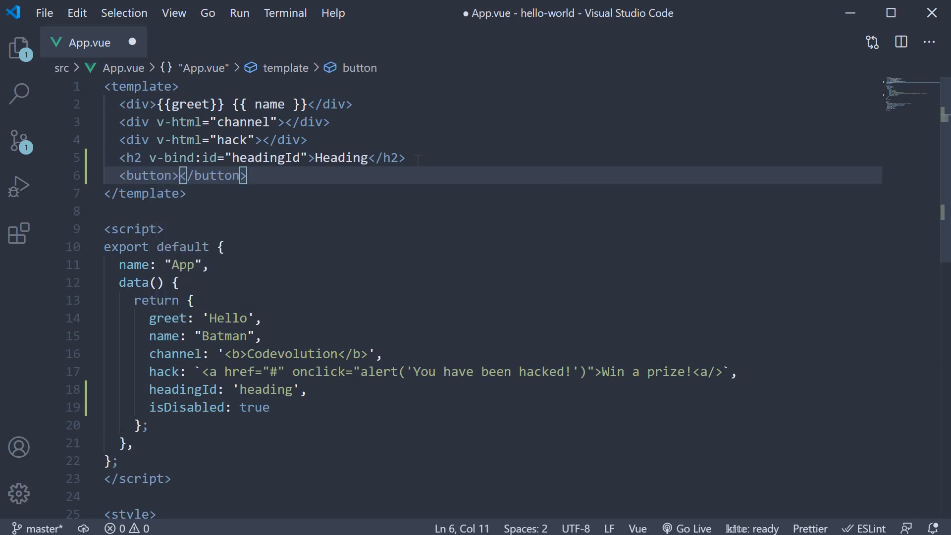
type("Bind")
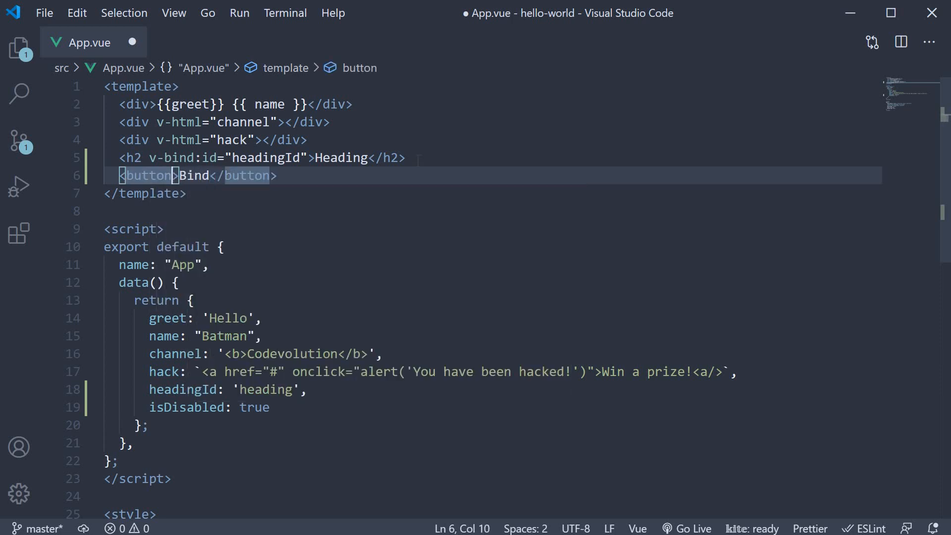
type("v-bind")
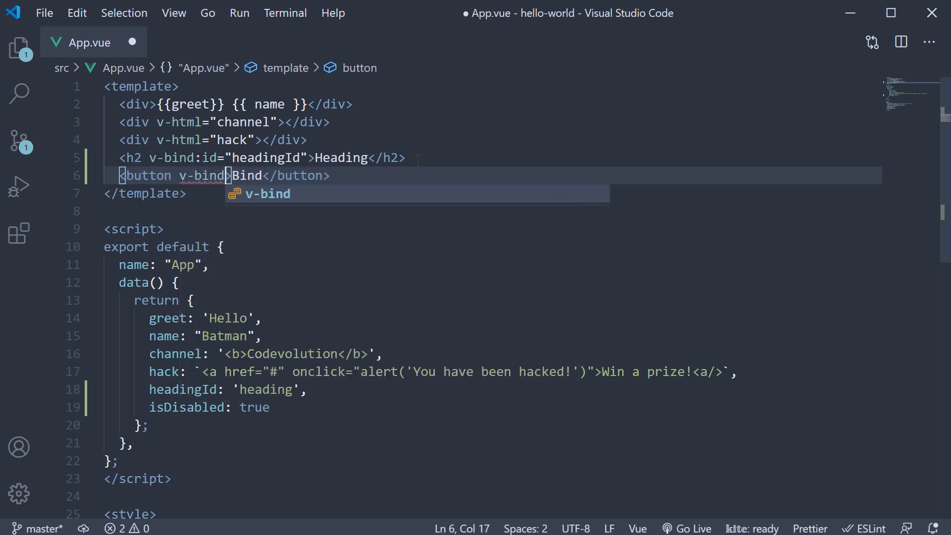
type(":")
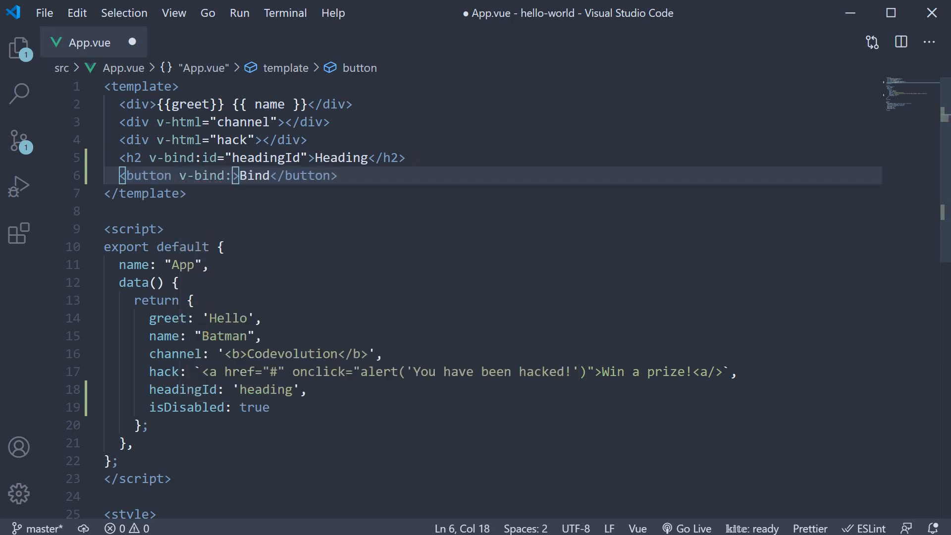
type("disabled=\"\"")
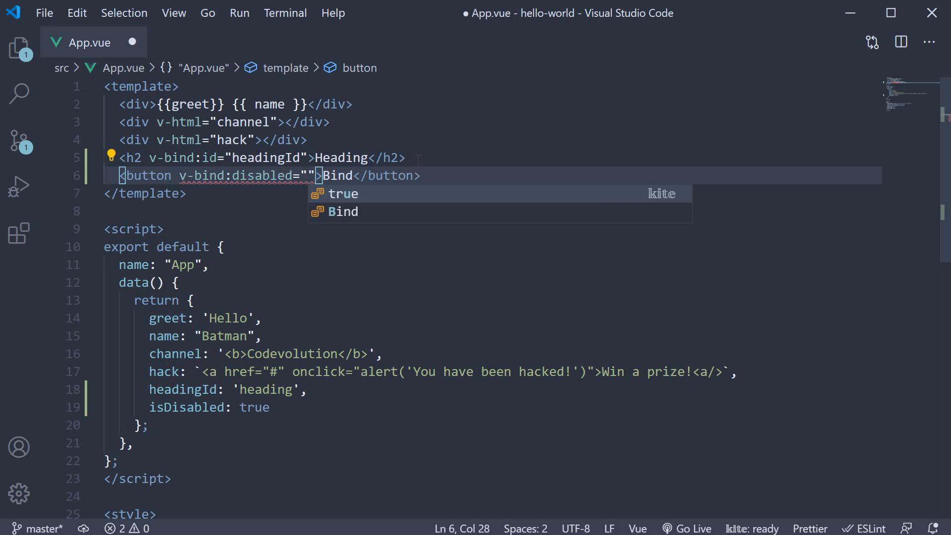
type("isDisabled")
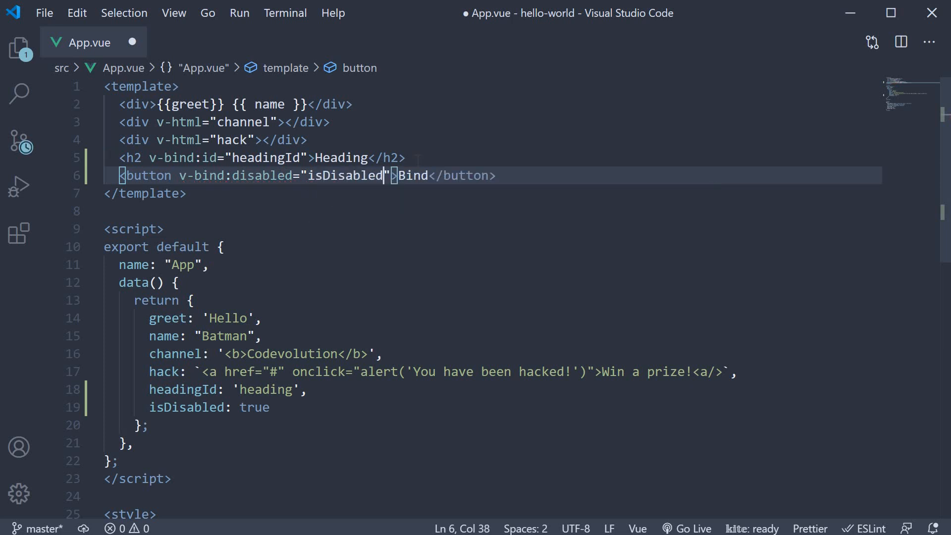
key("ctrl+s")
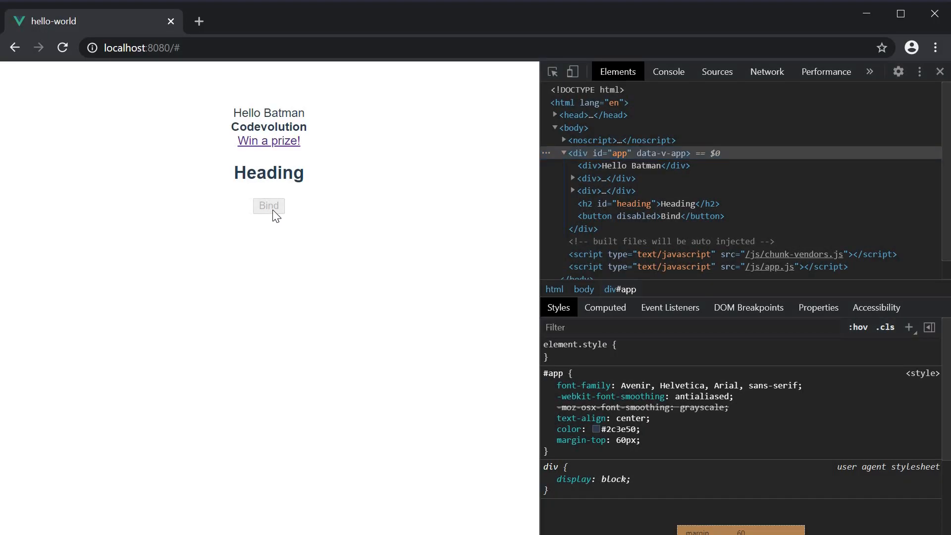
mouse_move(604, 190)
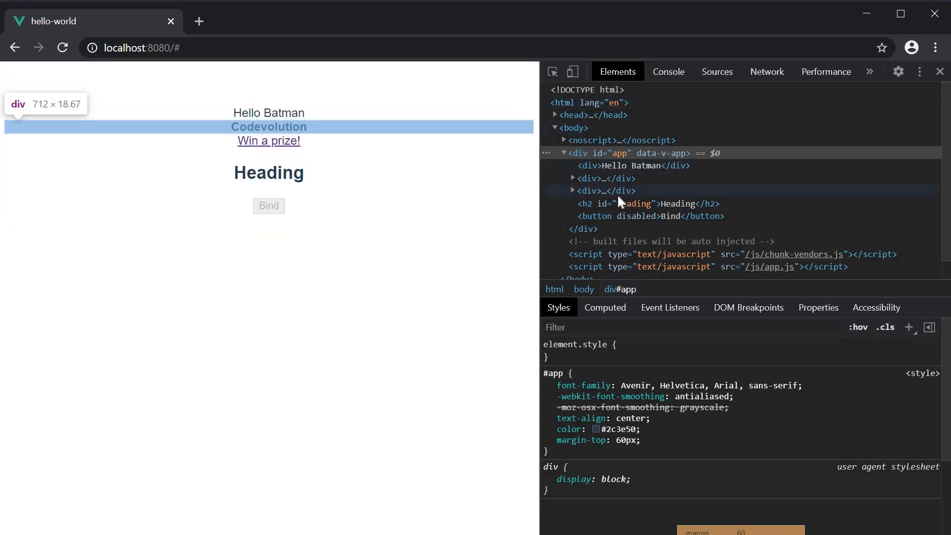
Step: Check the disabled Bind button in DevTools, then select the isDisabled value in VS Code to change it
left_click(646, 216)
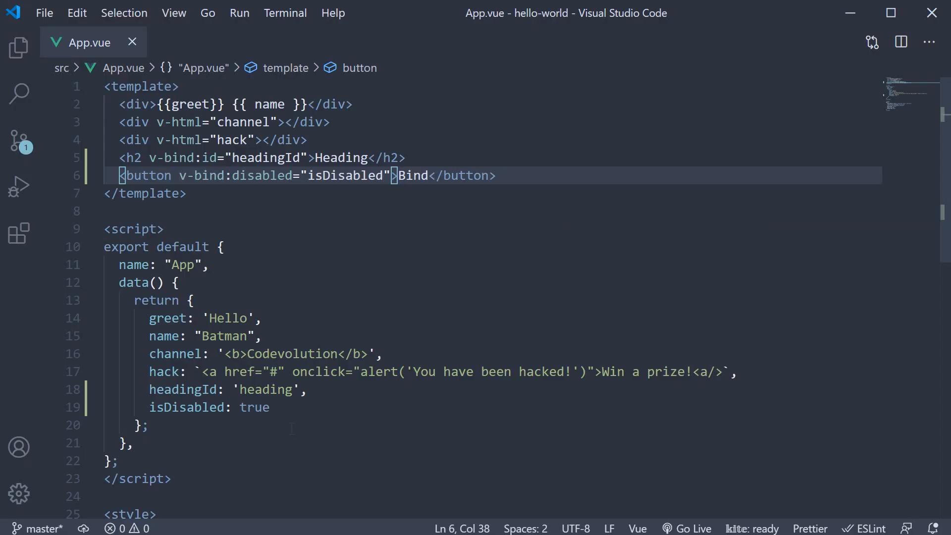
double_click(253, 407)
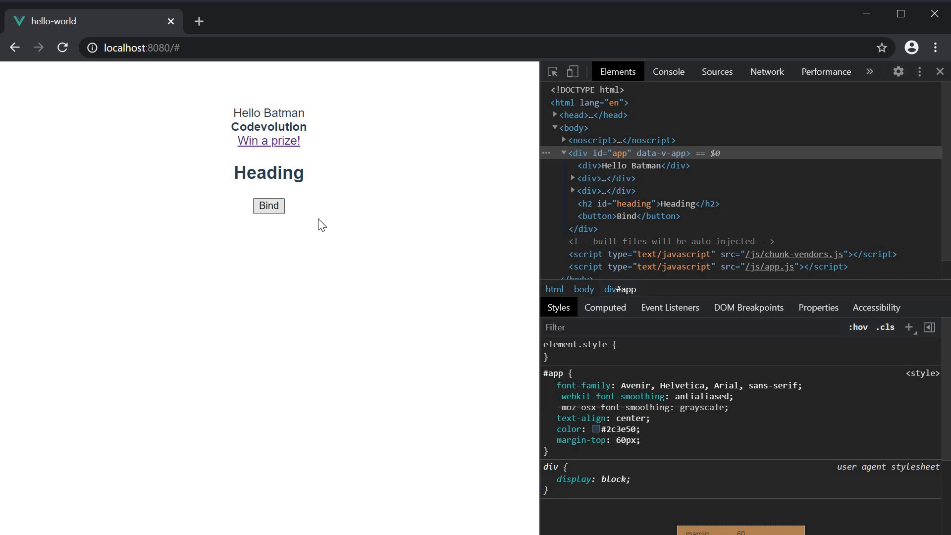
mouse_move(646, 204)
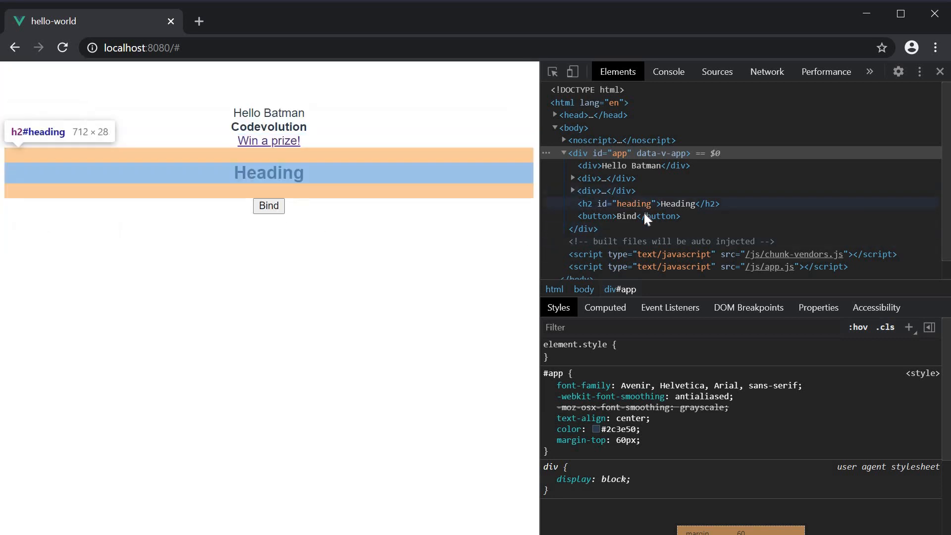